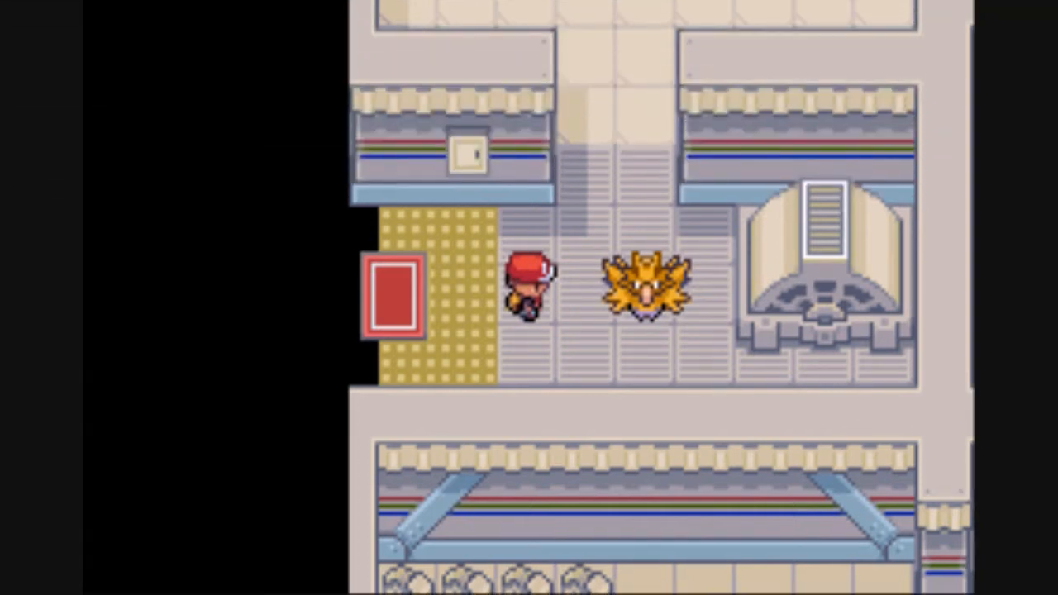
# Write '#org $start', lock and faceplayer lines, then the 'cry 0xA1 79' line
pyautogui.press('Right')
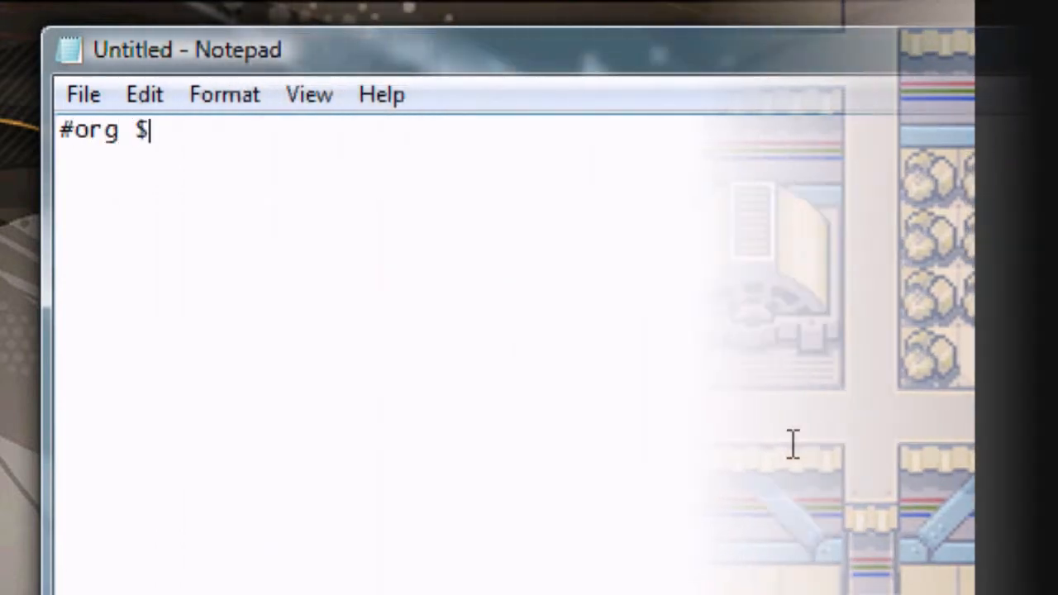
pyautogui.write('start')
pyautogui.write('faceplayer')
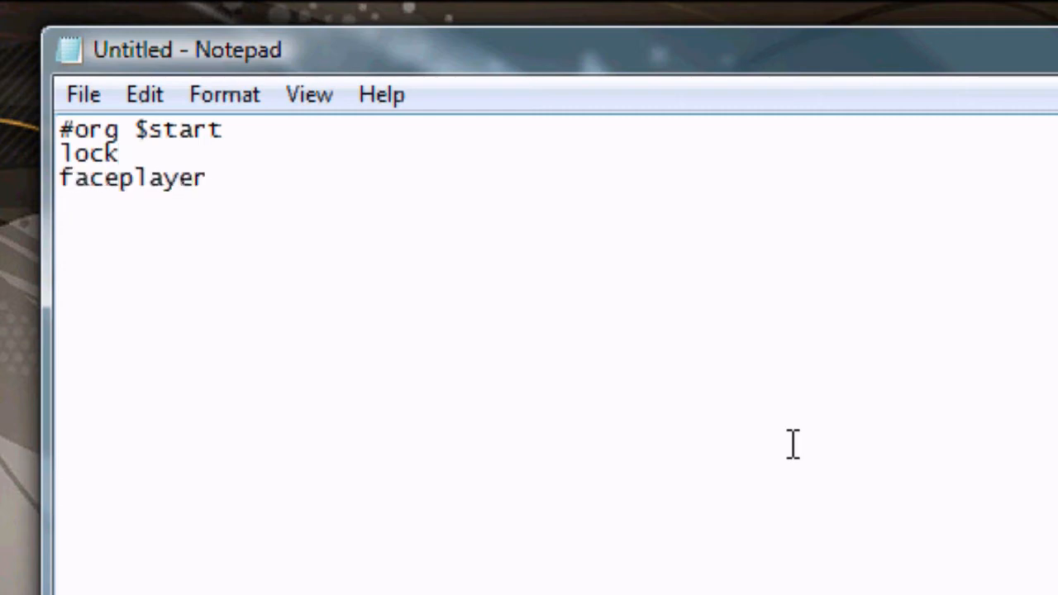
pyautogui.press('Return')
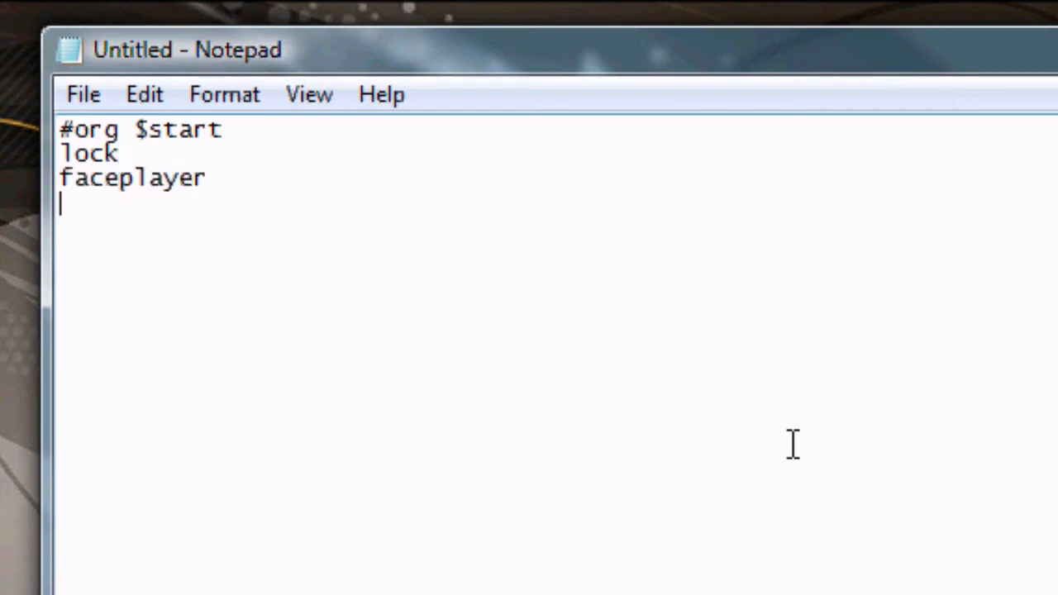
pyautogui.write('cry 0x00')
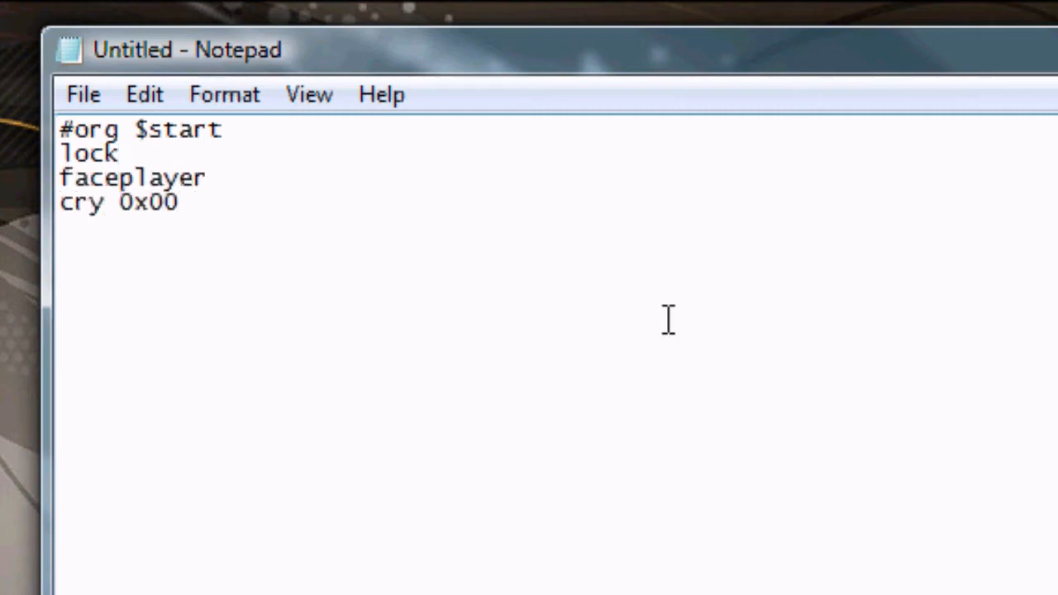
pyautogui.write('A1 0x')
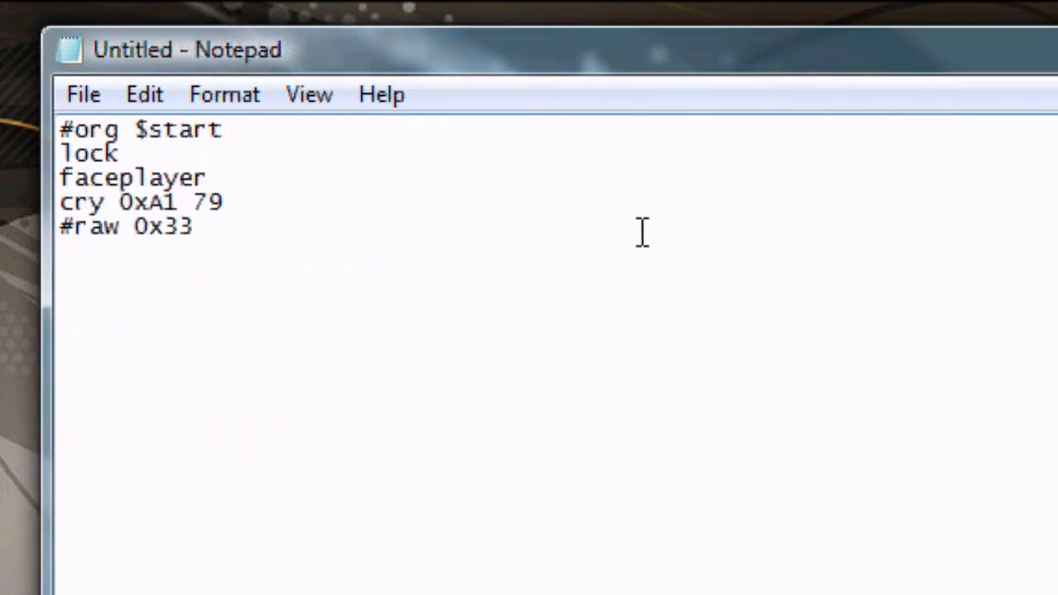
# Add 'pause 0x30', 'message $cry' and the text '$cry 1 = Slowpoke! Slow!'
pyautogui.write('pause 0x')
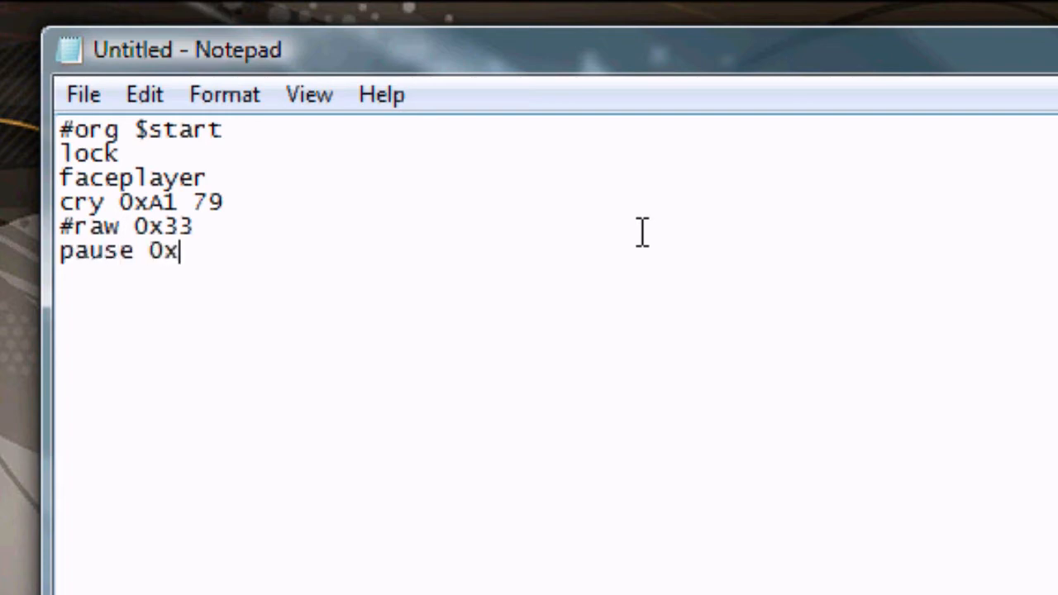
pyautogui.write('30')
pyautogui.write('message ')
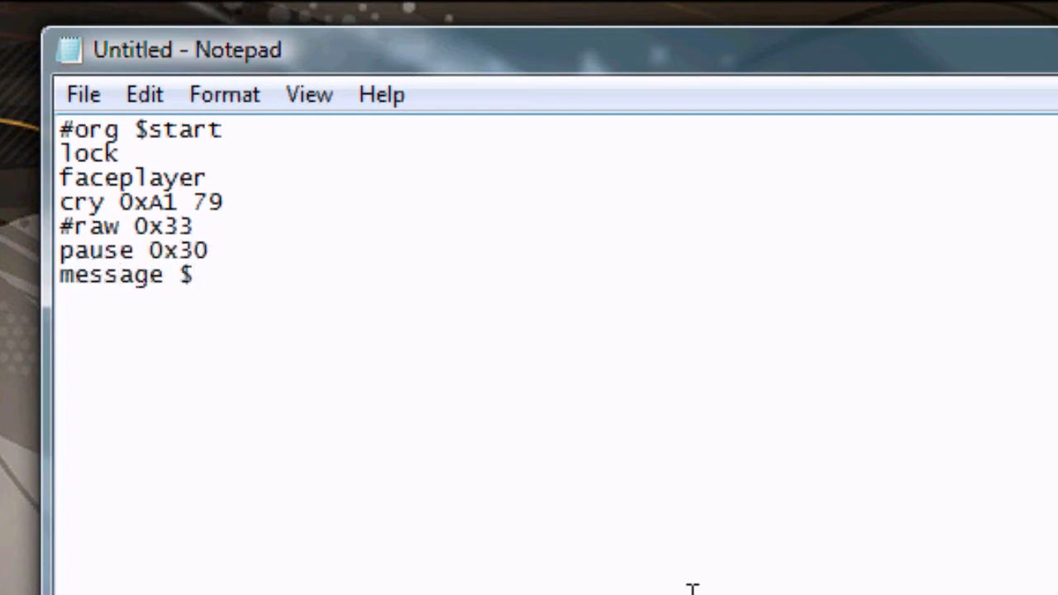
pyautogui.write('$cry 1 =')
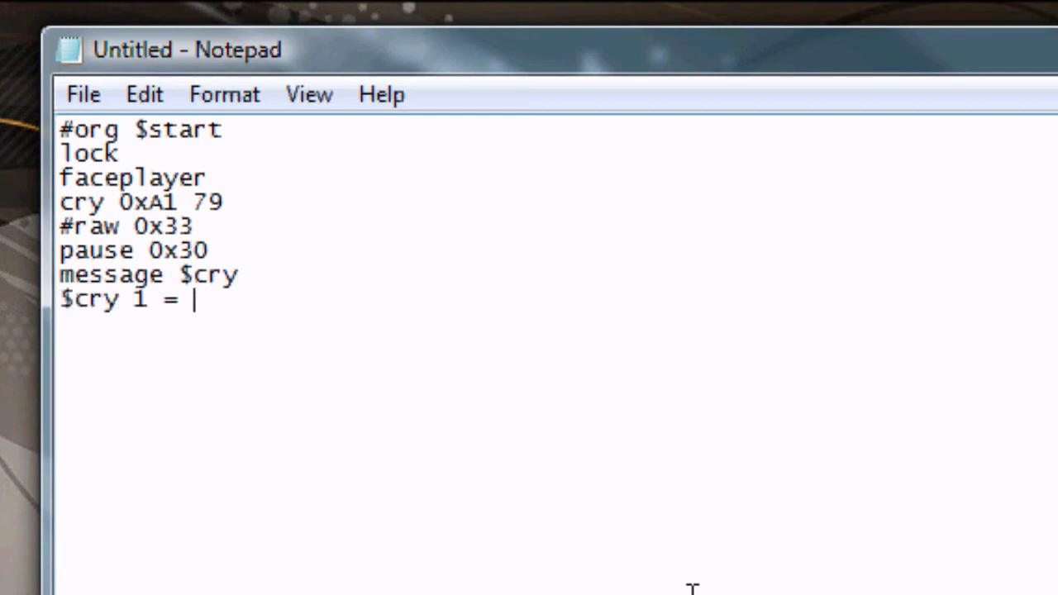
pyautogui.write('Slowpoke! Slow!')
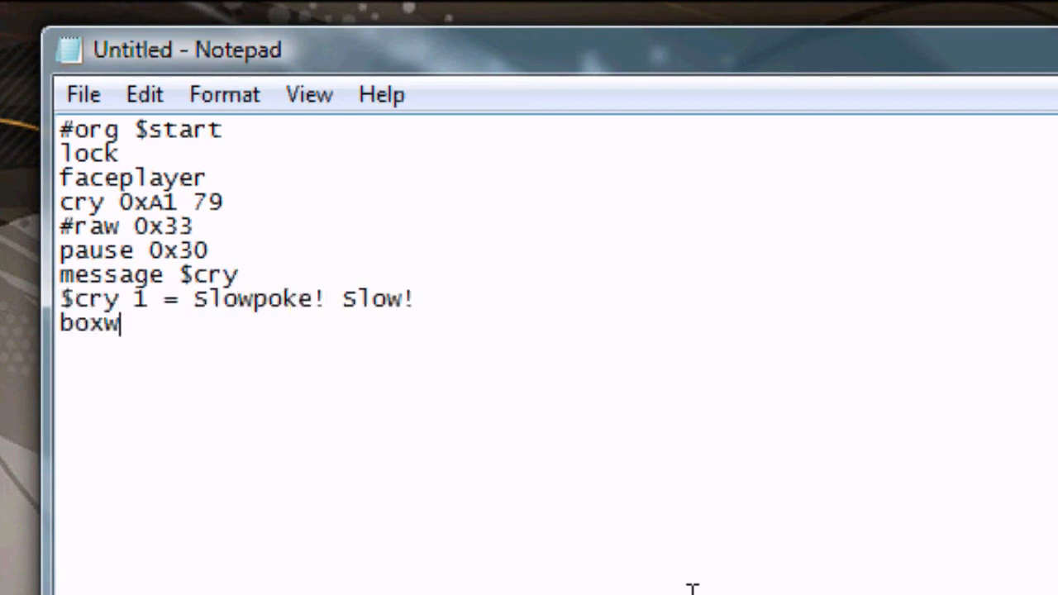
# Add 'boxset 6' and begin the wildbattle line
pyautogui.write('set 6')
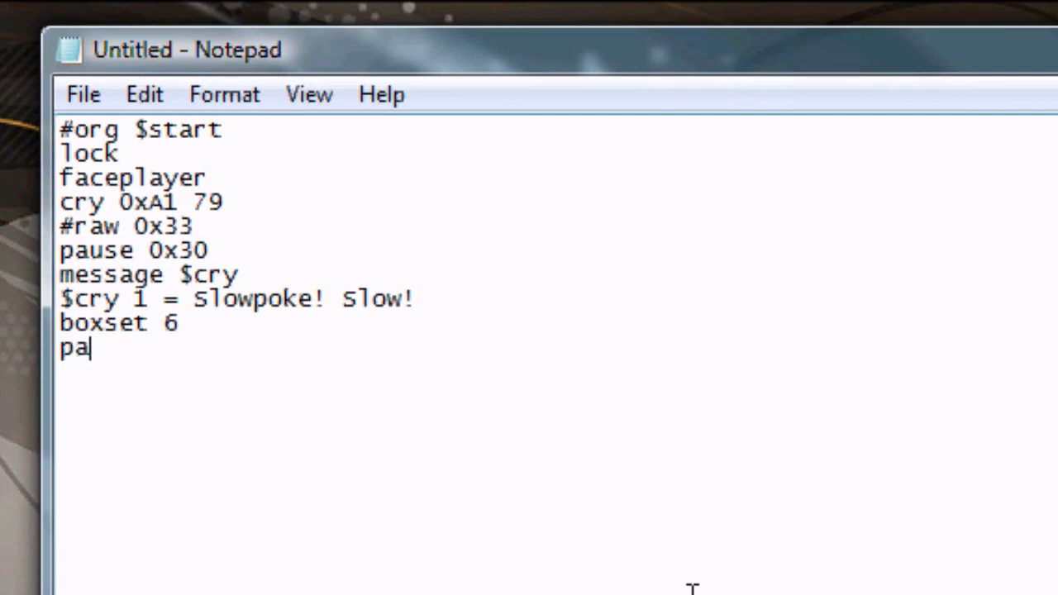
pyautogui.write('use 0x20')
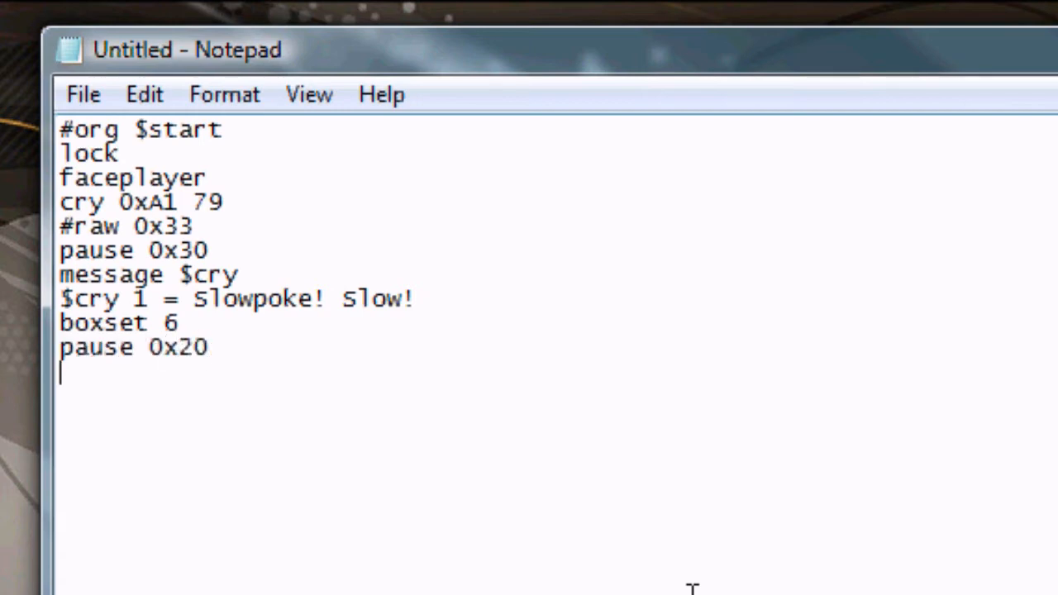
pyautogui.write('wildbattle 79')
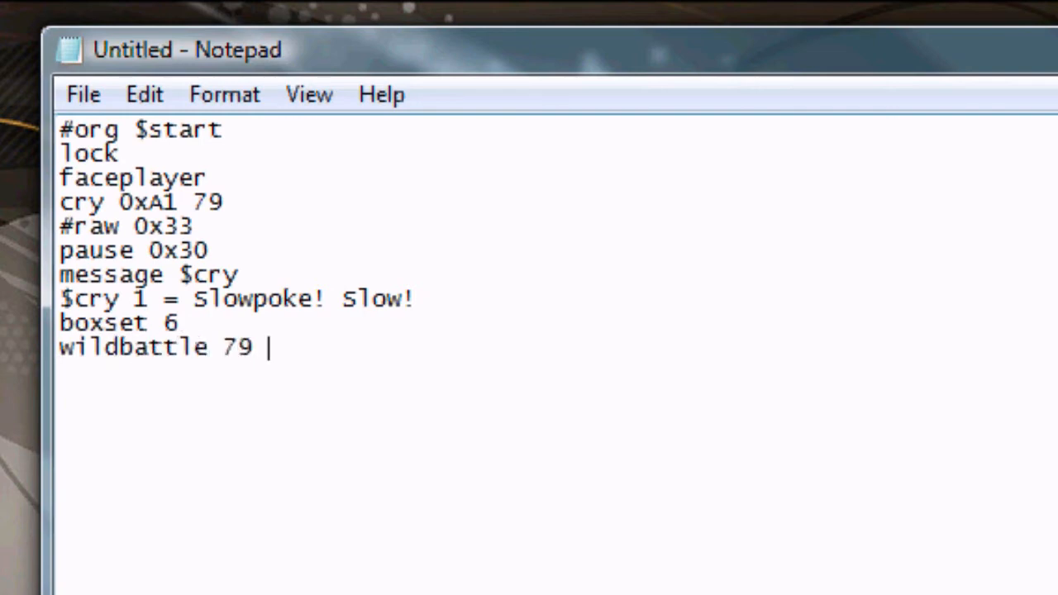
# Complete 'wildbattle 79 50 0', highlight species 79, and add 'pause 0x60'
pyautogui.write('50 0')
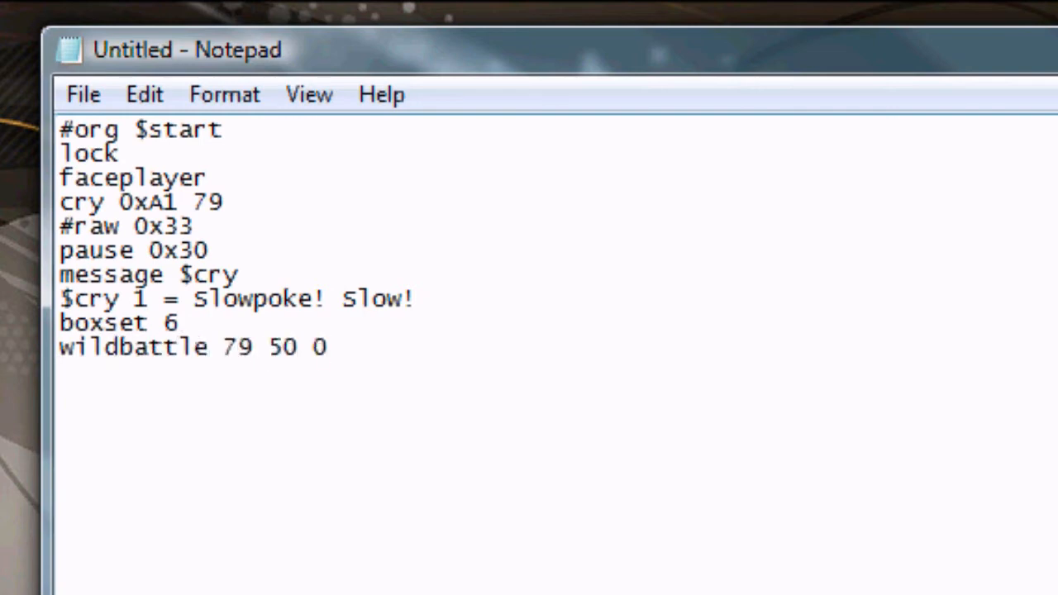
pyautogui.doubleClick(238, 347)
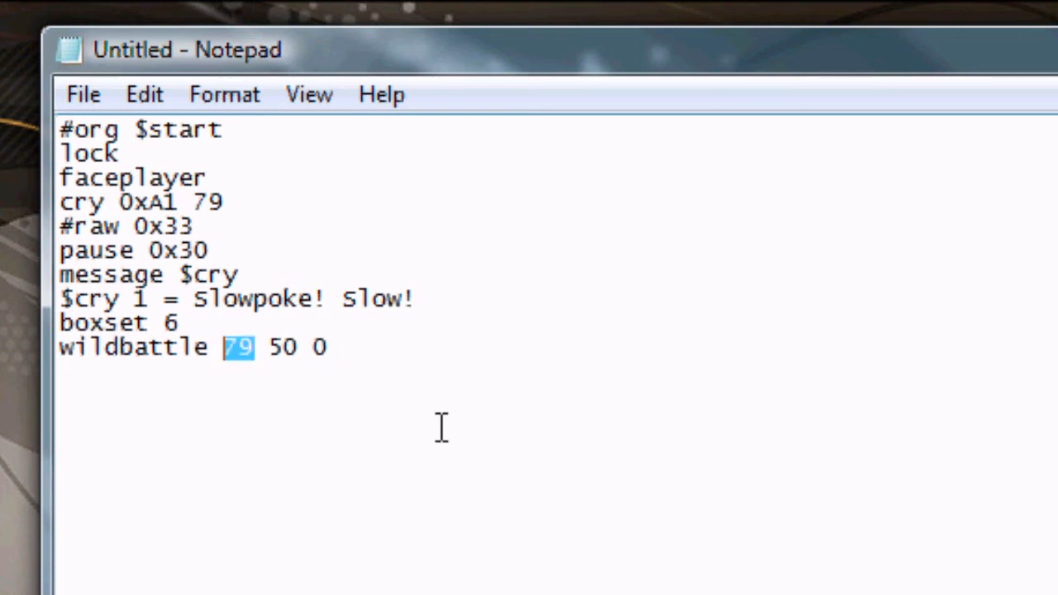
pyautogui.doubleClick(283, 347)
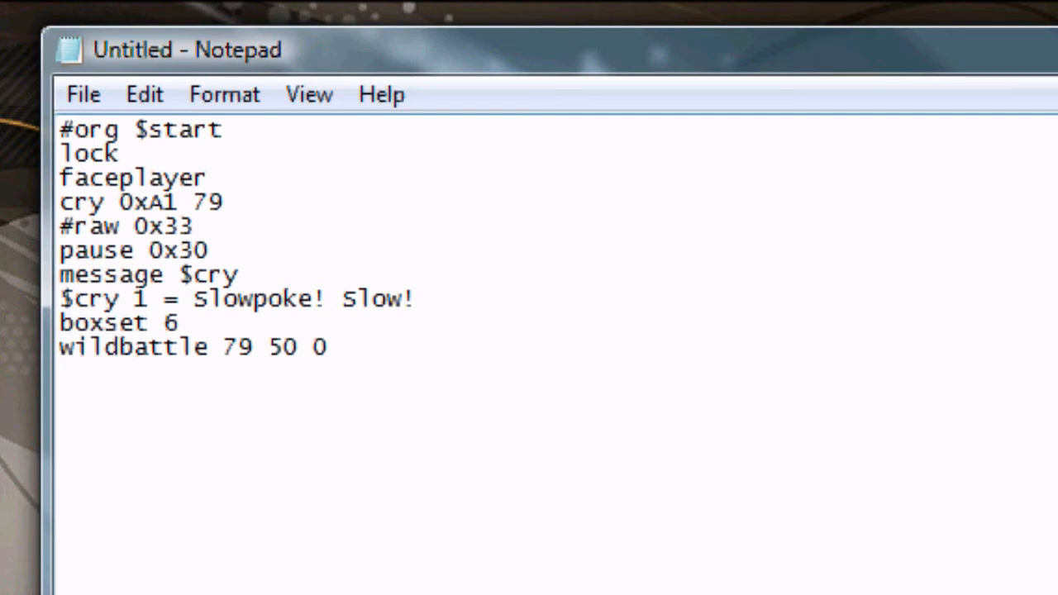
pyautogui.write('pause 0x60')
pyautogui.write('removesprite 0x800')
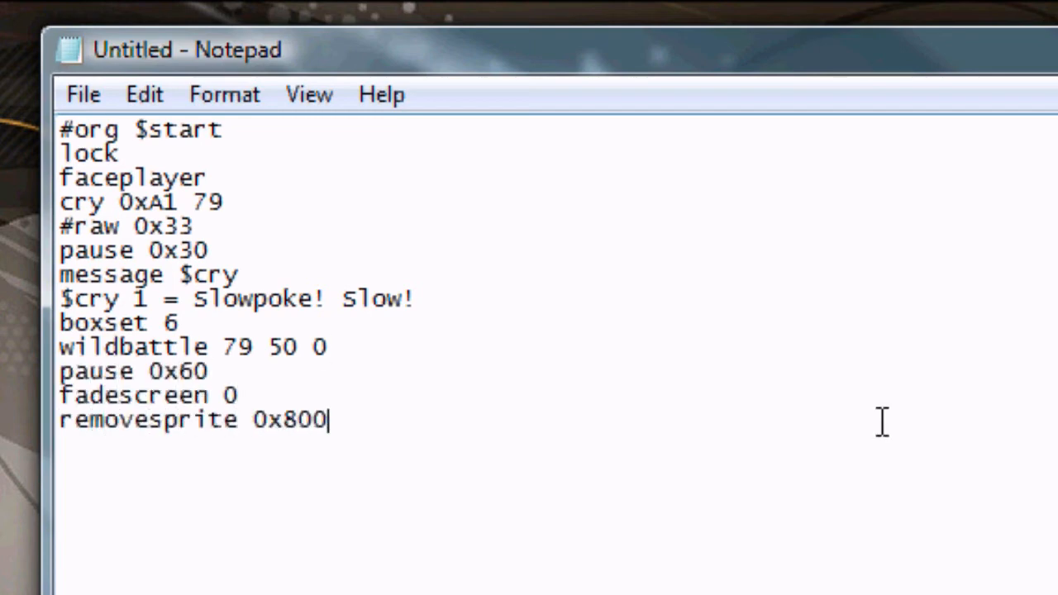
# Finish with 'removesprite 0x800F', 'setflag 0x1211', fades, 'release' and 'end'
pyautogui.write('F')
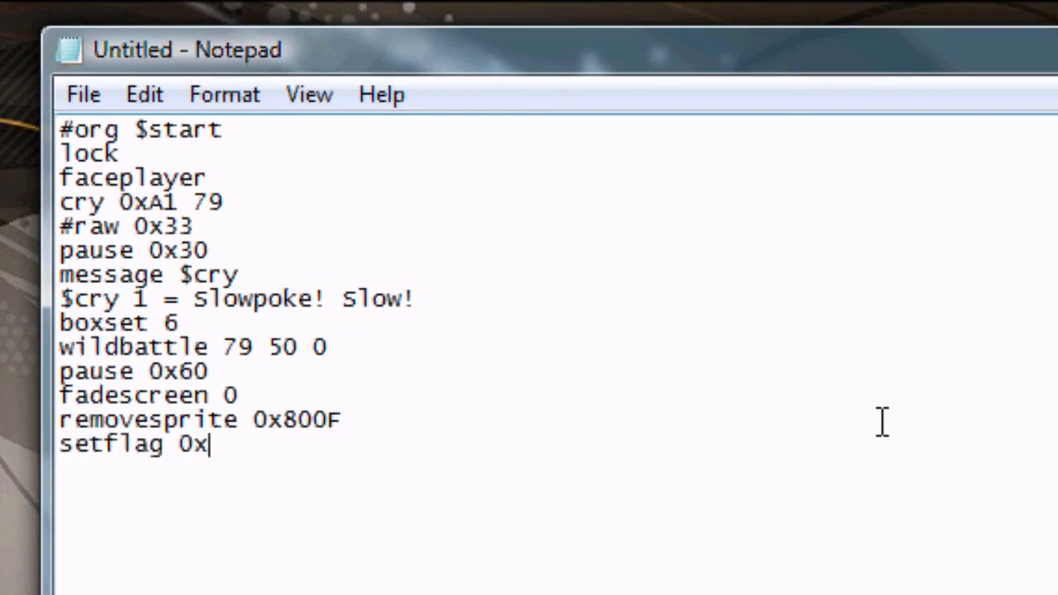
pyautogui.write('1211')
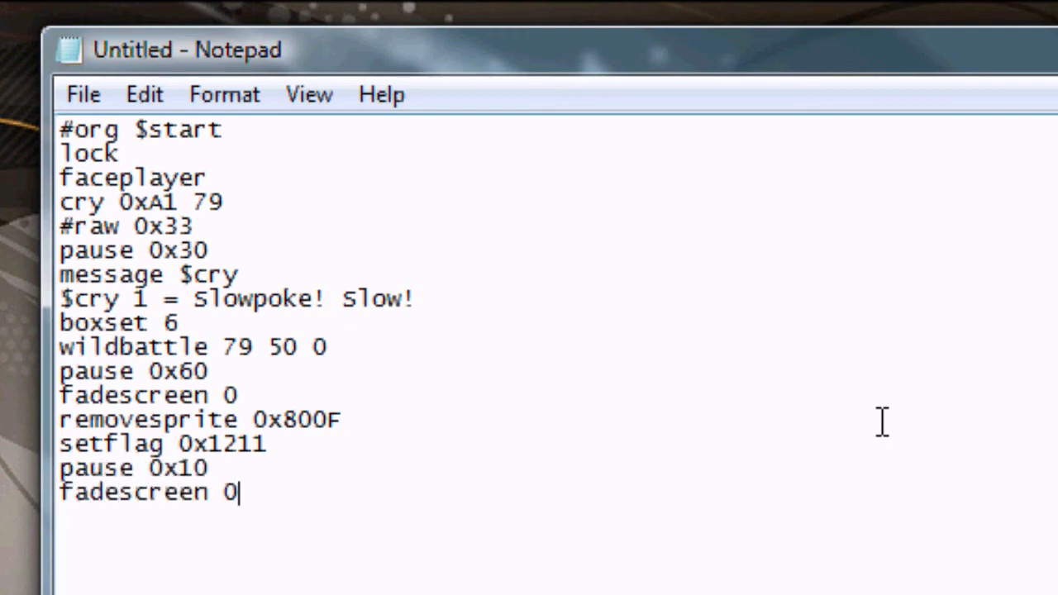
pyautogui.write('release')
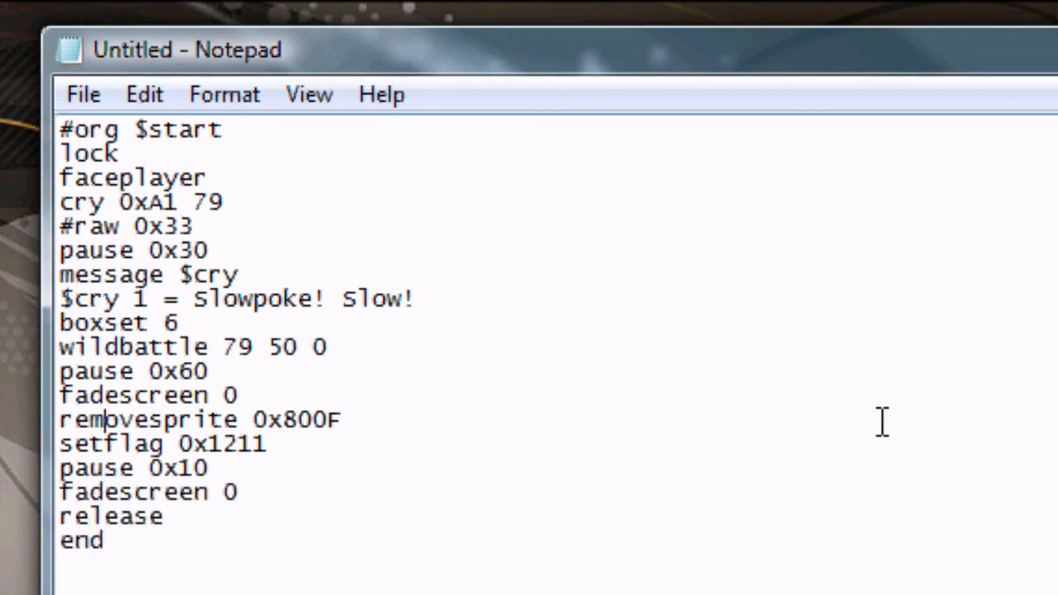